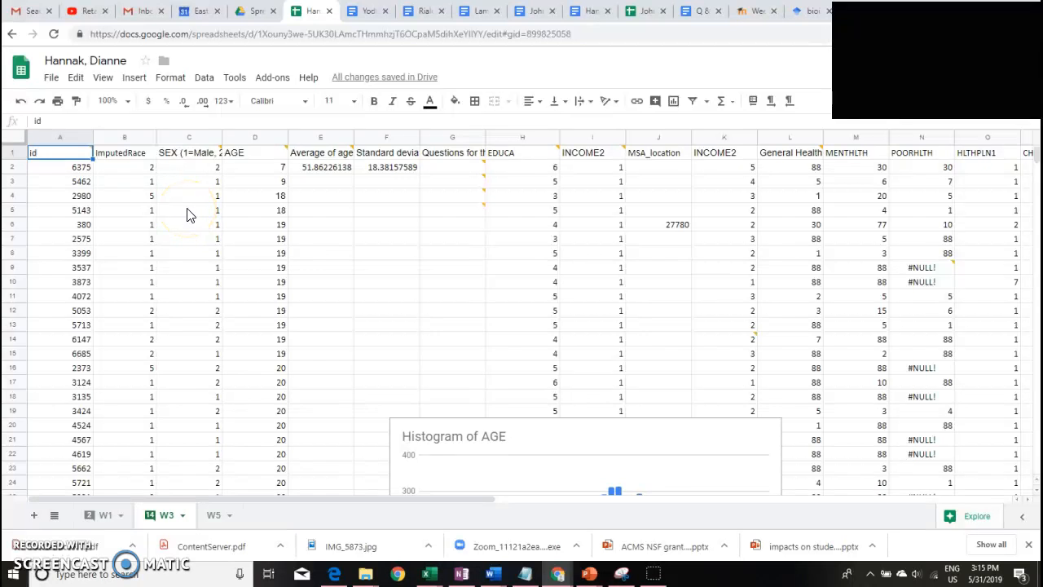
mouse_move(151, 181)
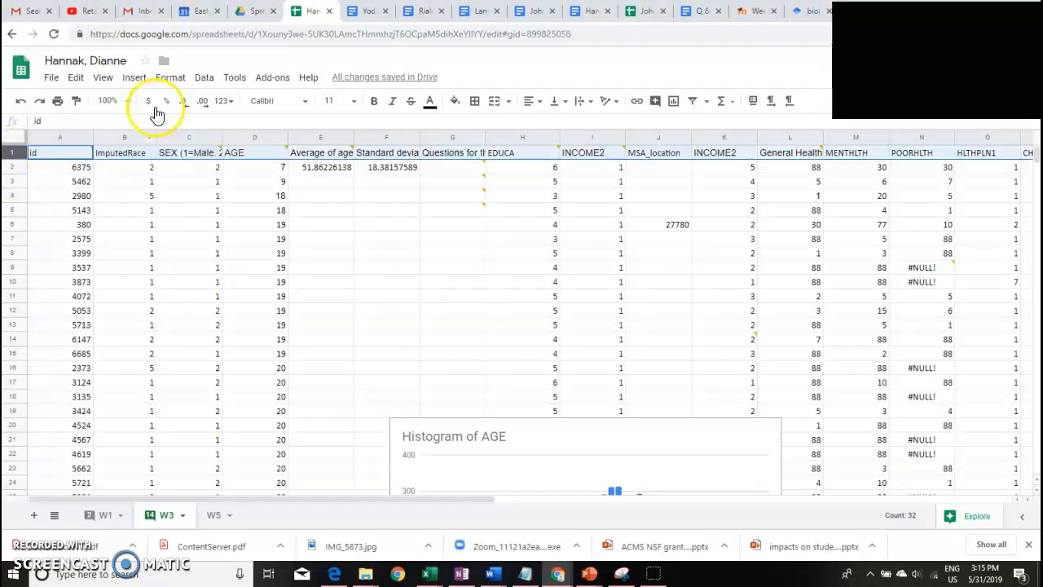
Freeze row 1 and scroll to confirm the header stays fixed.
click(103, 77)
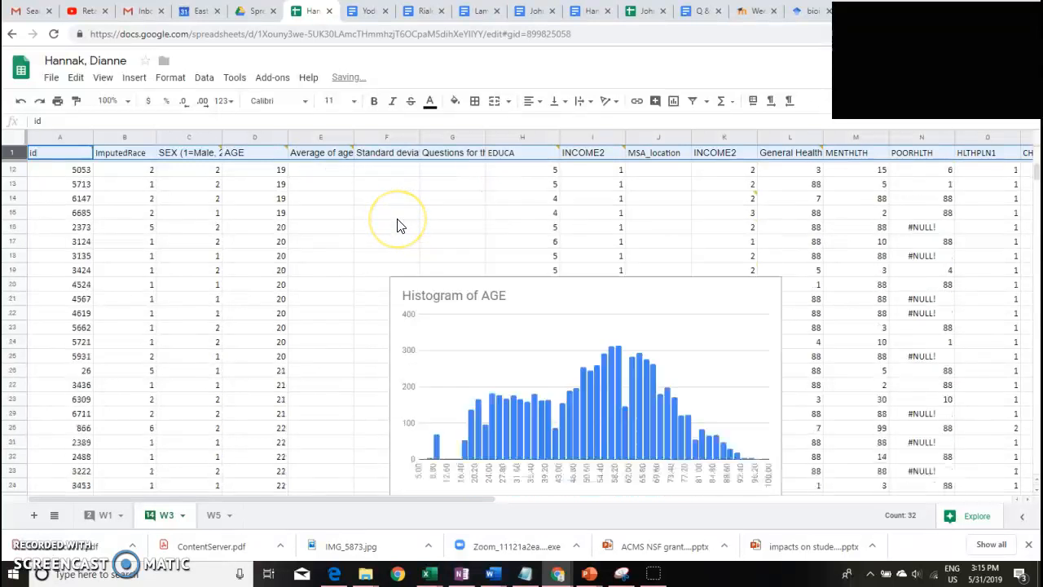
scroll(up, 3)
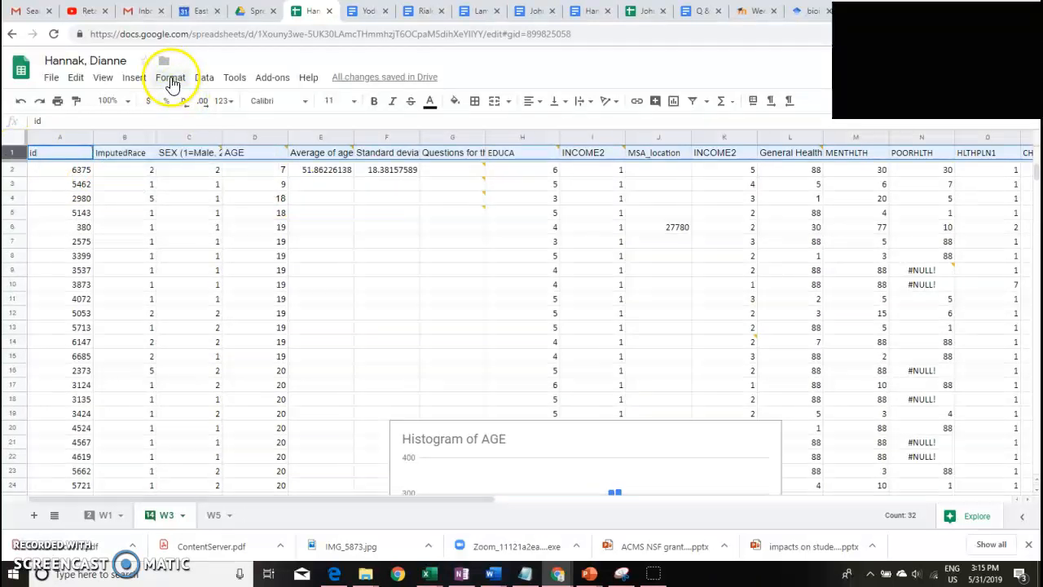
Wrap the header row titles, dismiss a header comment, and make the headers bold.
click(170, 77)
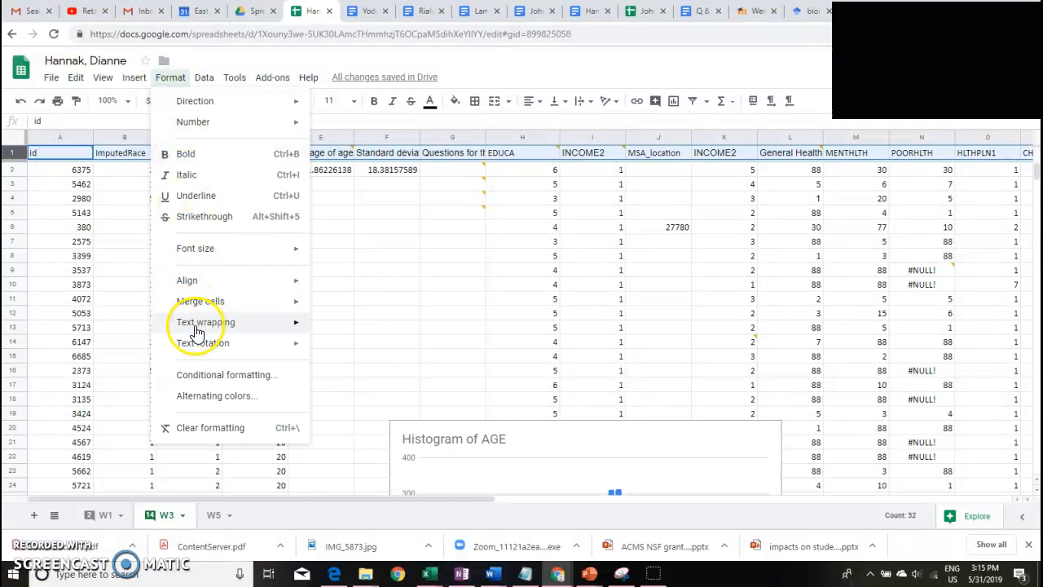
click(205, 321)
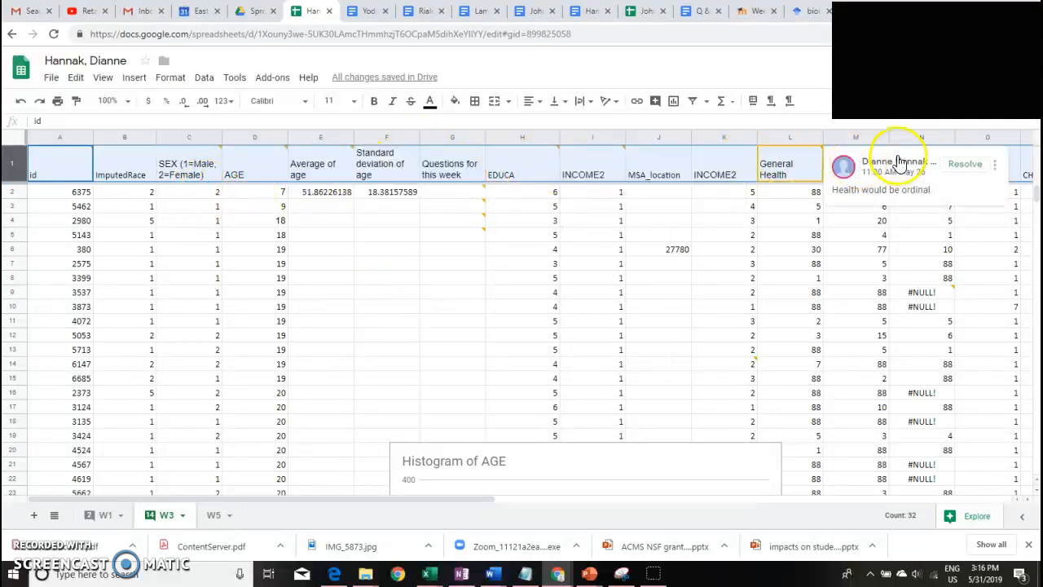
click(372, 105)
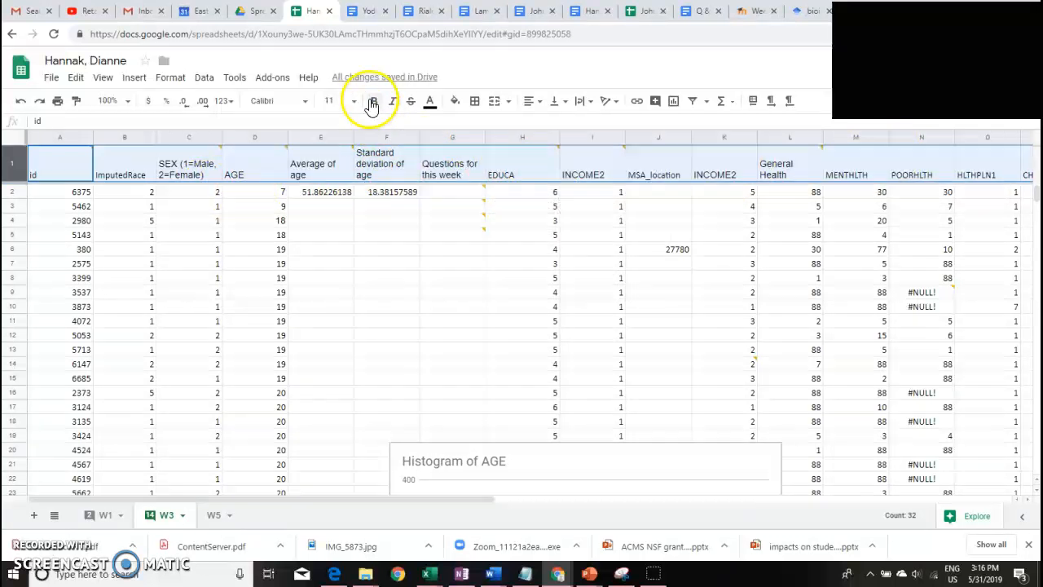
click(372, 101)
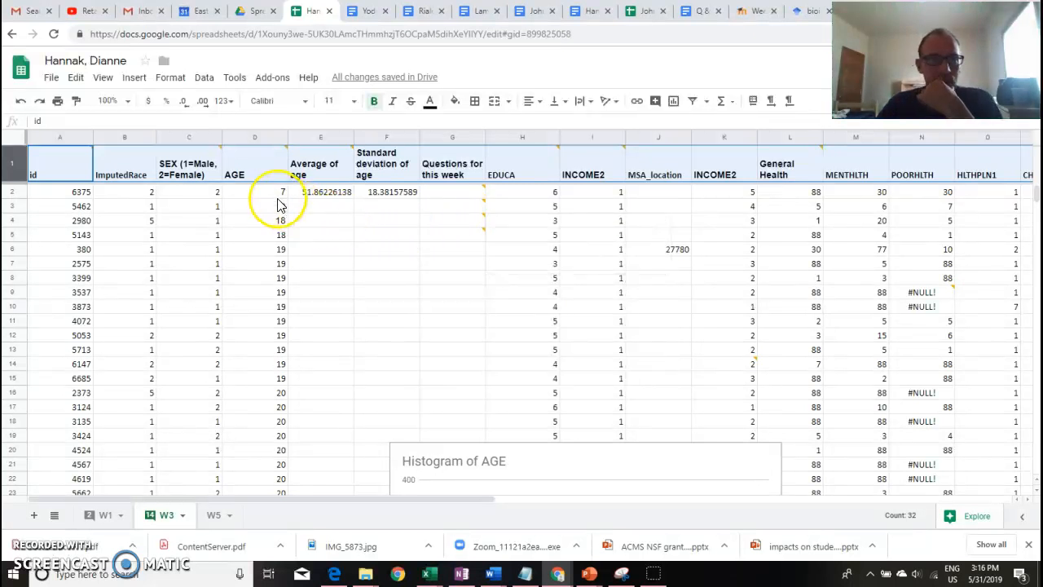
Edit the ImputedRace header in B1 to start its code list with '1 ='.
click(188, 167)
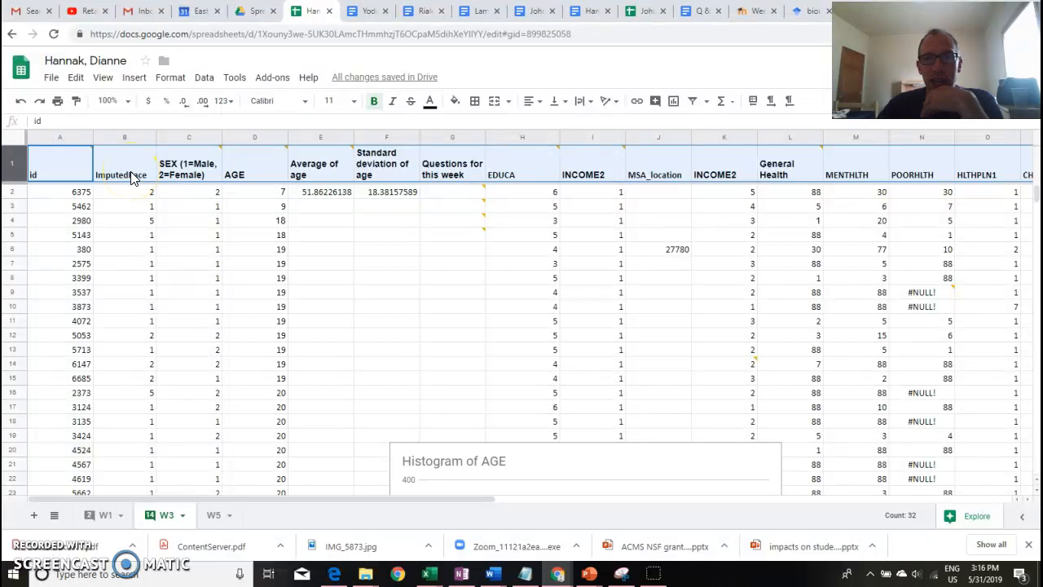
click(125, 163)
text( ()
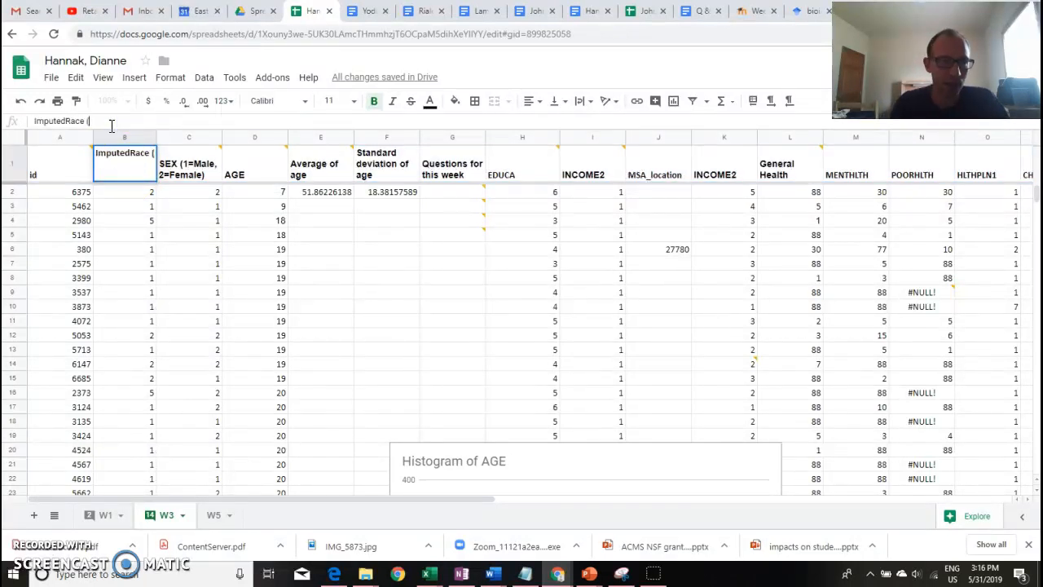
text(1 =)
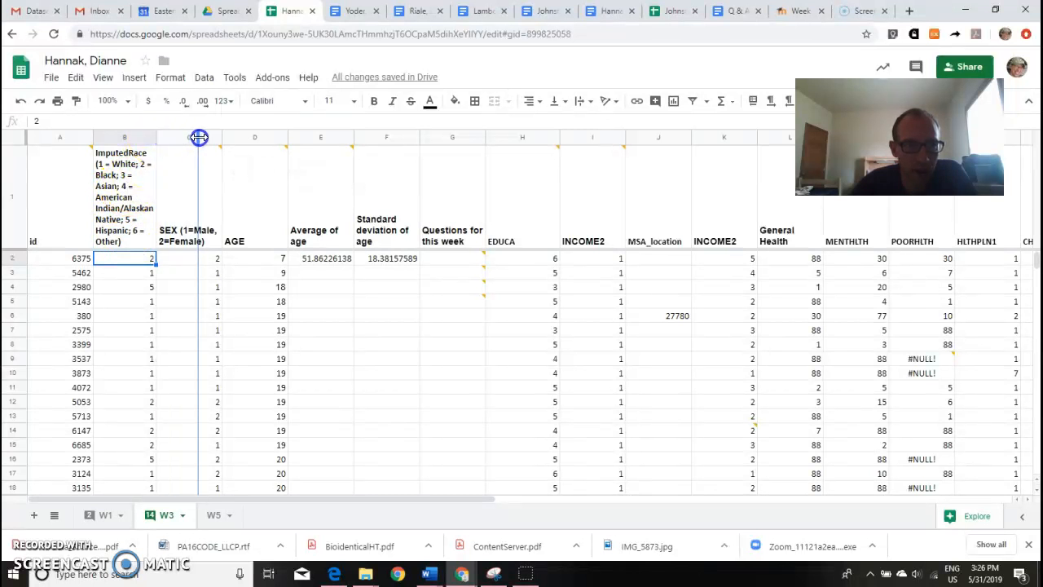
Widen the ImputedRace column and set the B1 header text to font size 8.
drag(199, 136, 199, 137)
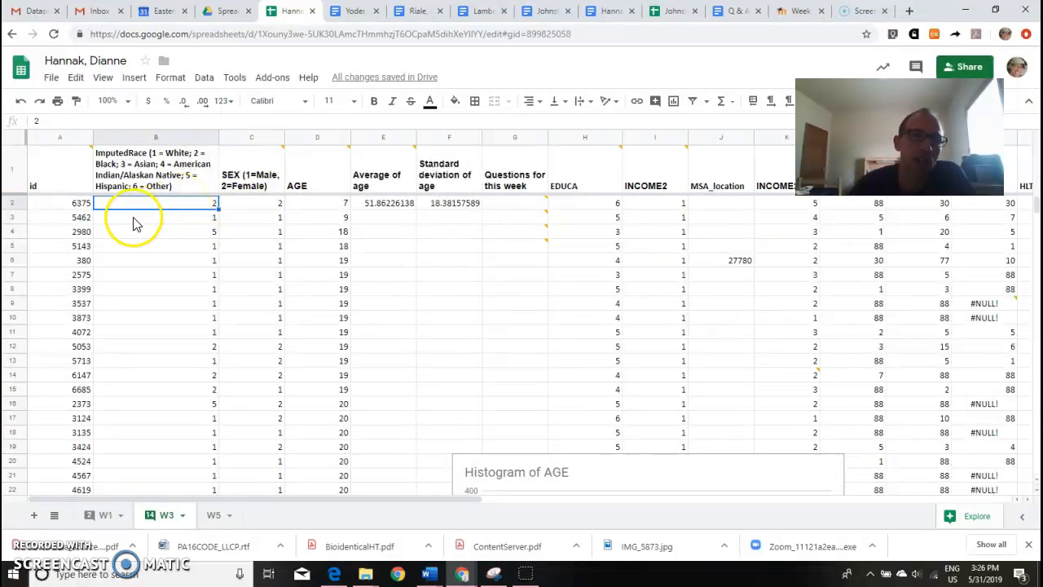
click(155, 169)
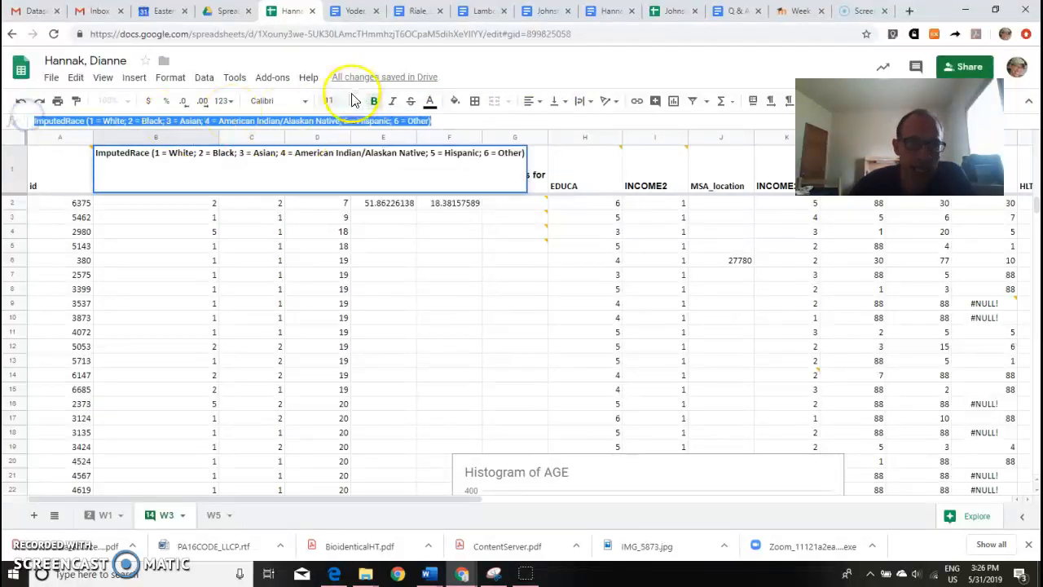
click(353, 100)
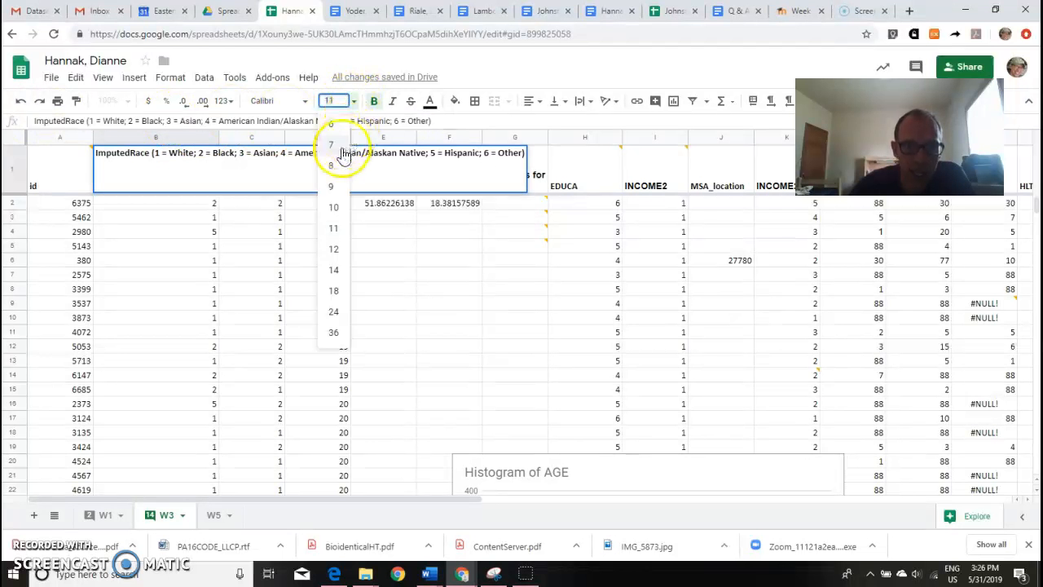
click(330, 166)
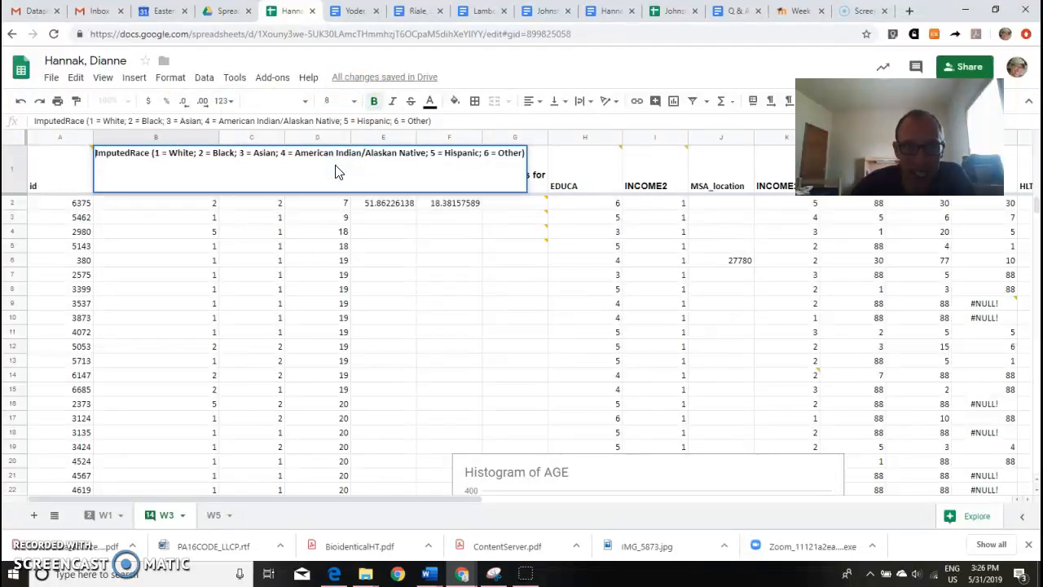
mouse_move(292, 261)
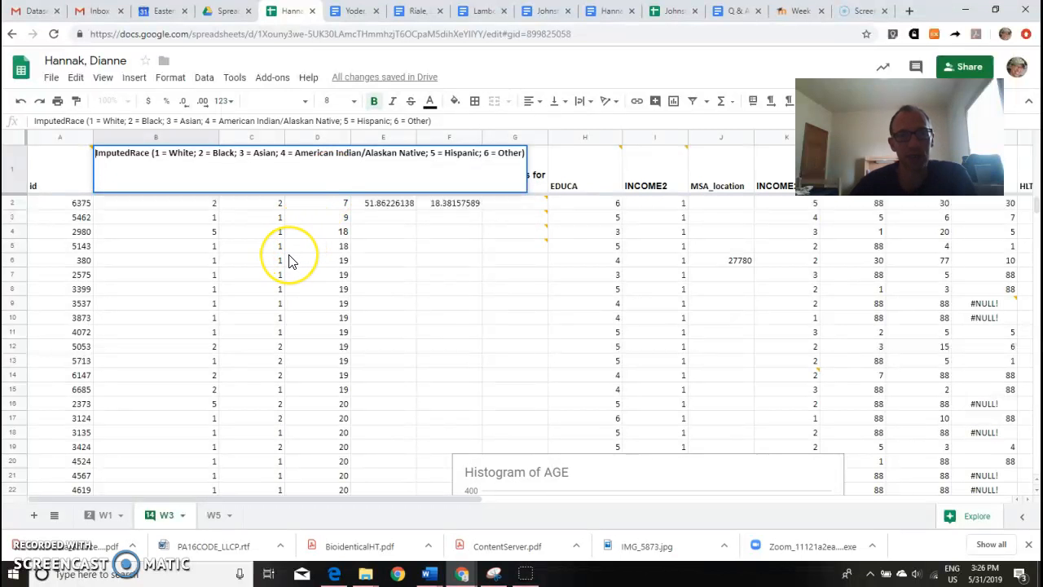
click(317, 260)
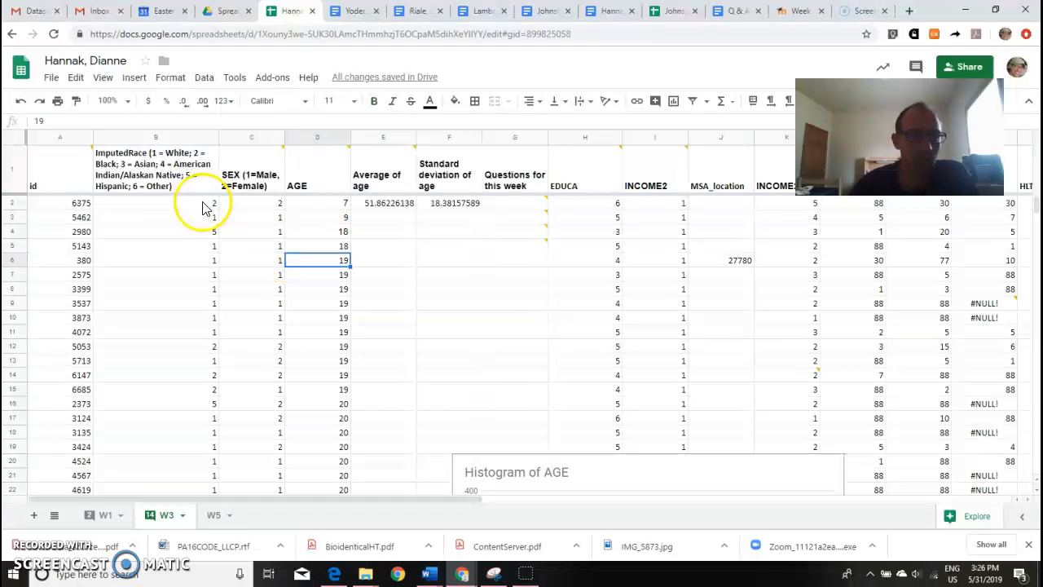
click(155, 169)
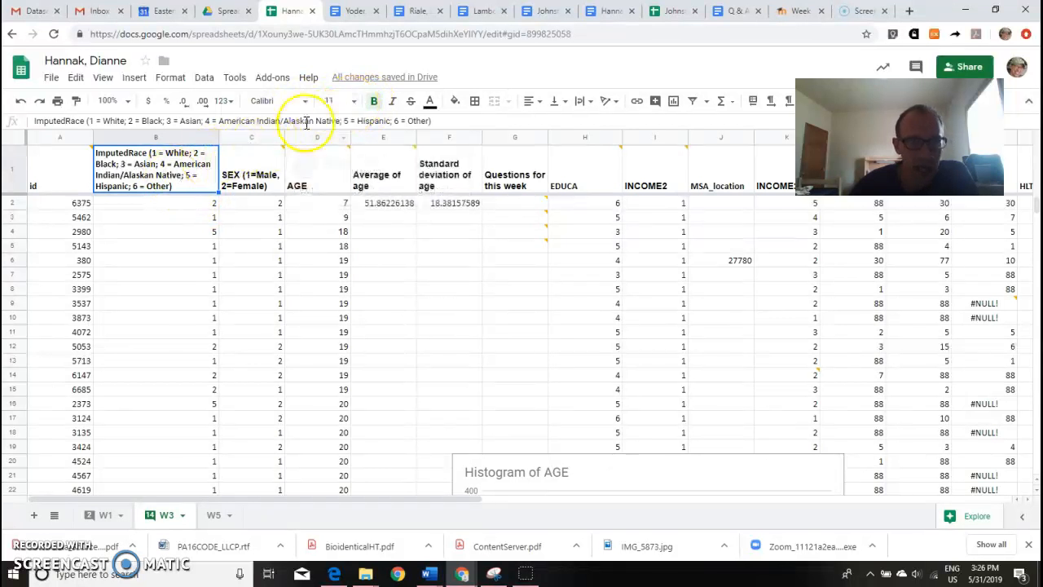
click(353, 100)
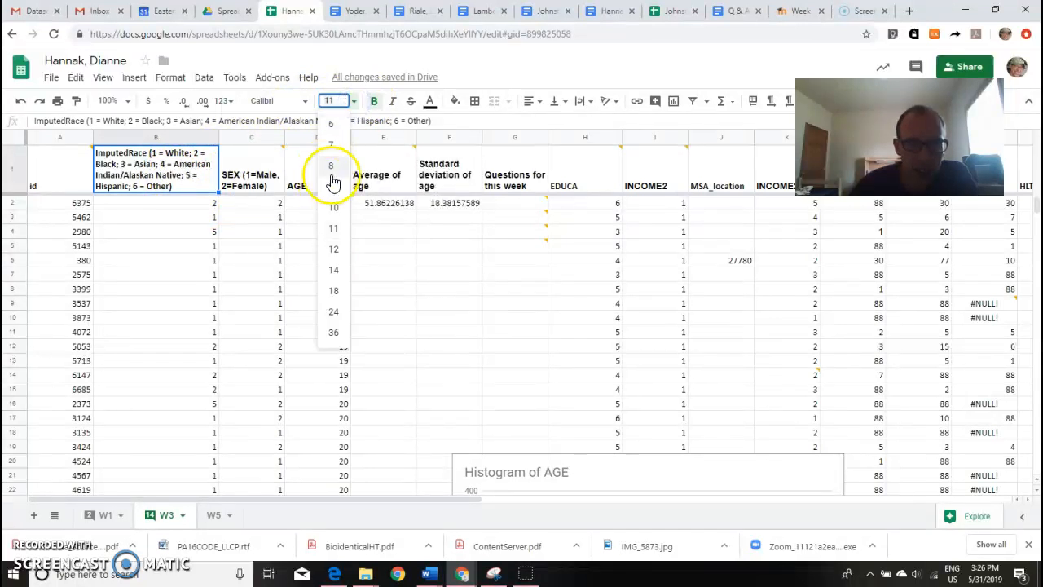
click(332, 165)
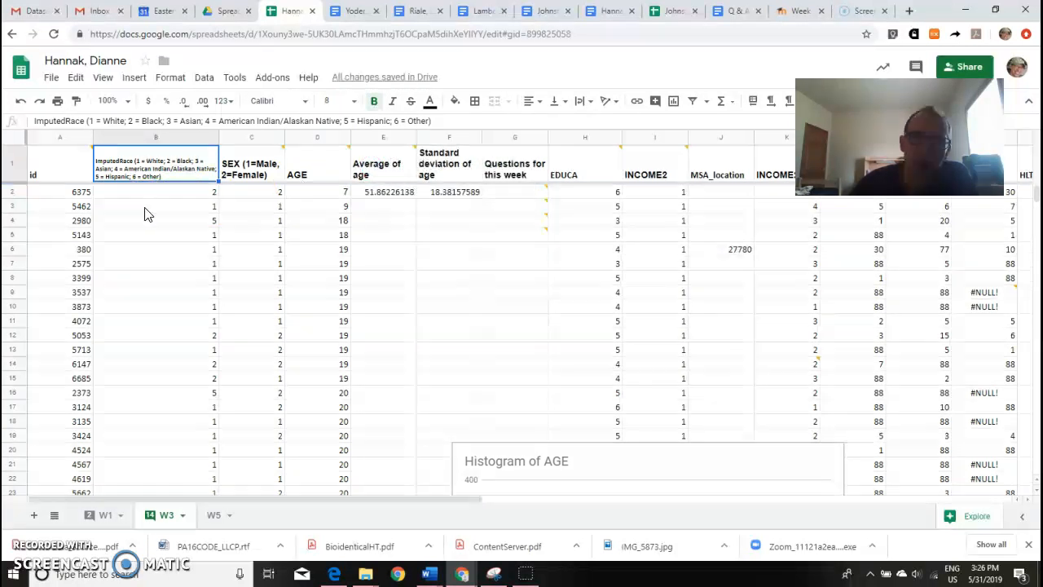
mouse_move(160, 176)
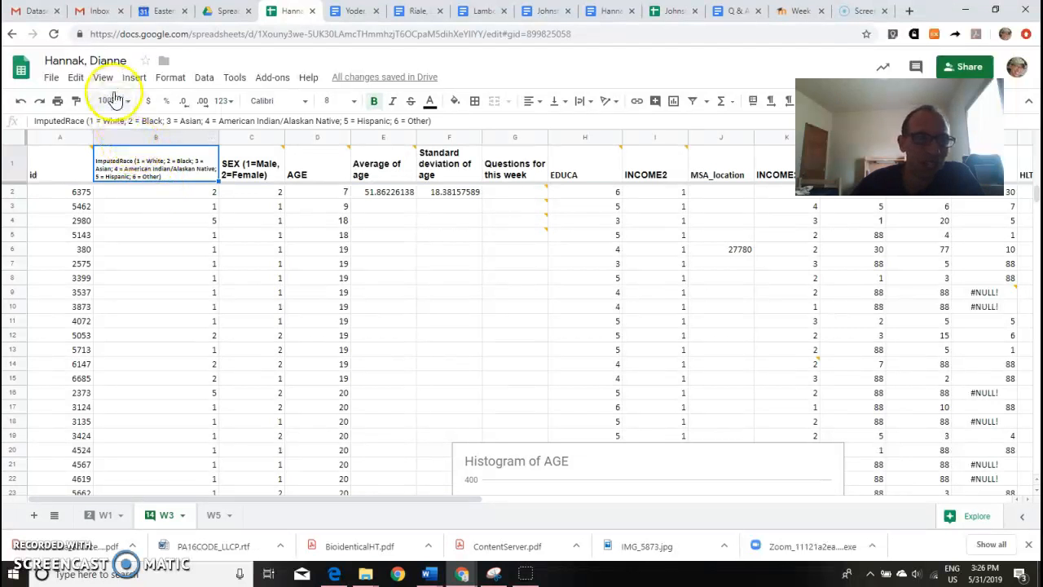
Turn on text wrapping for the ImputedRace header in B1 and open its font sizes.
click(170, 77)
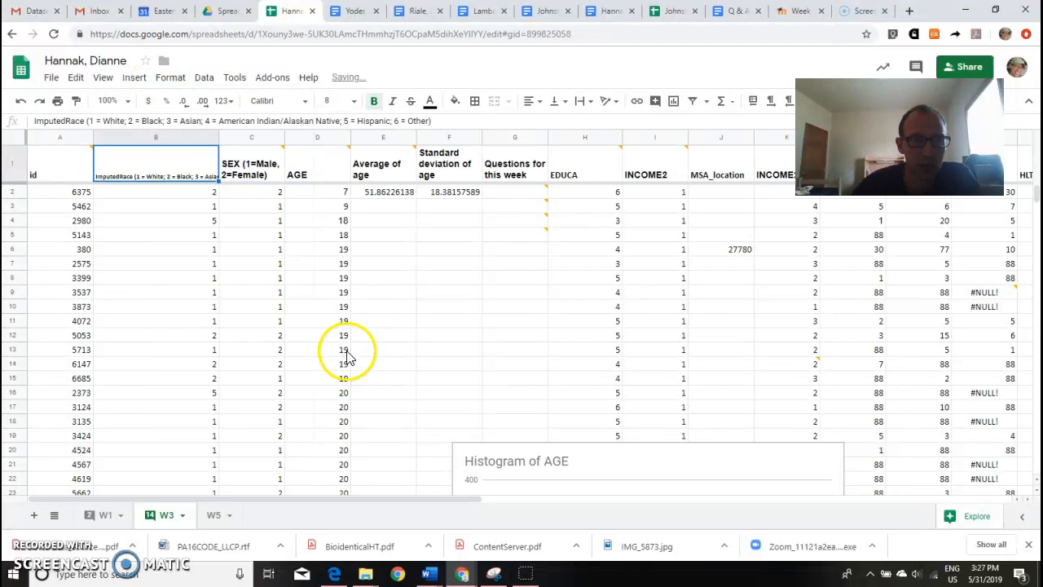
mouse_move(261, 269)
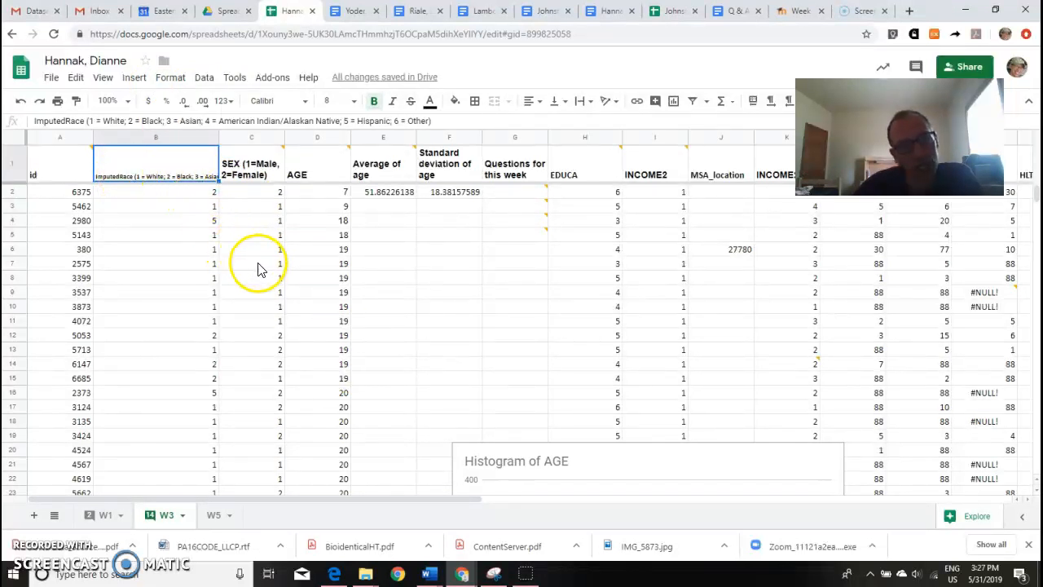
click(156, 234)
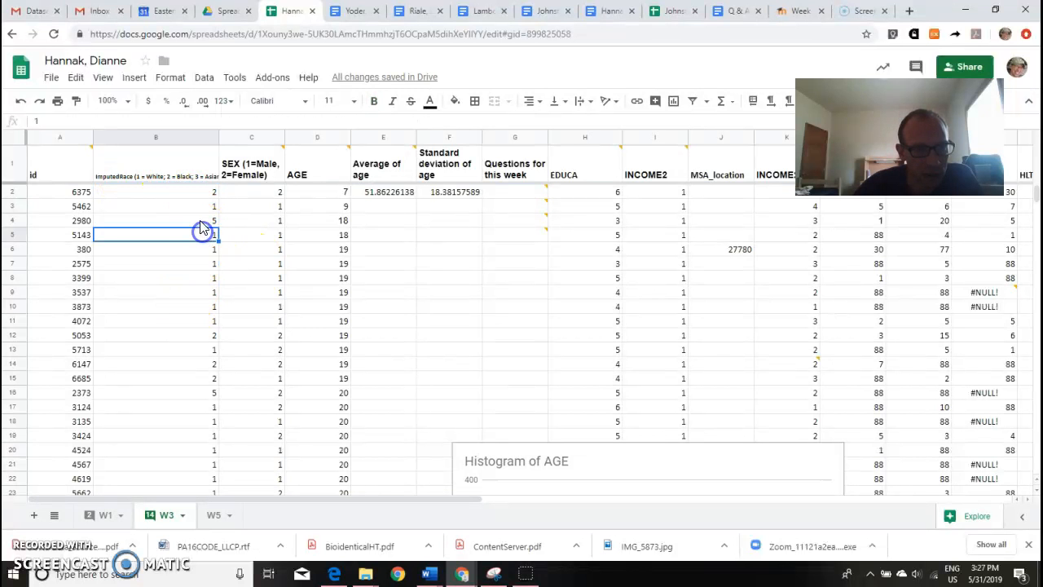
click(156, 176)
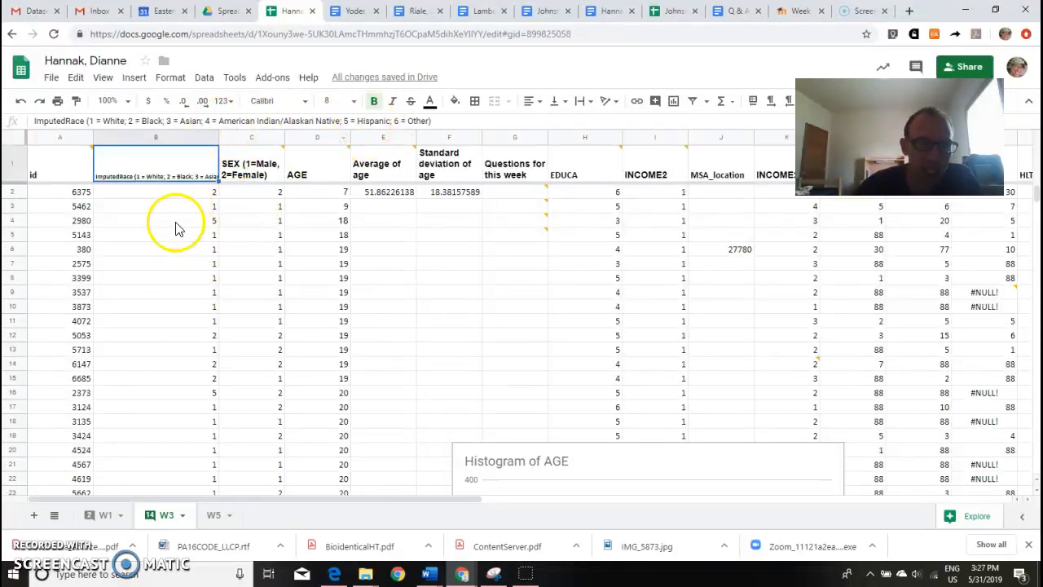
click(170, 77)
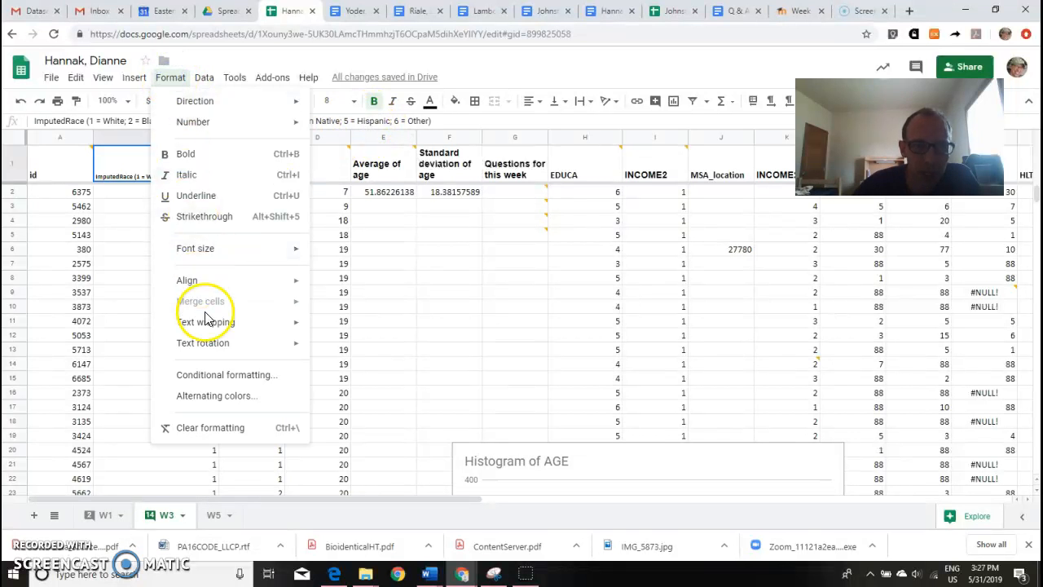
click(343, 335)
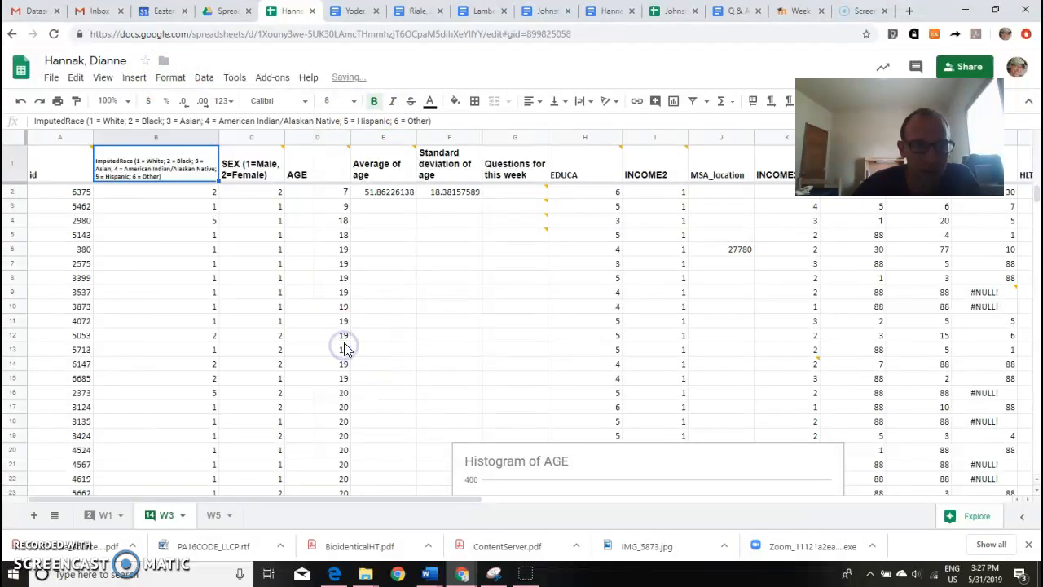
mouse_move(335, 100)
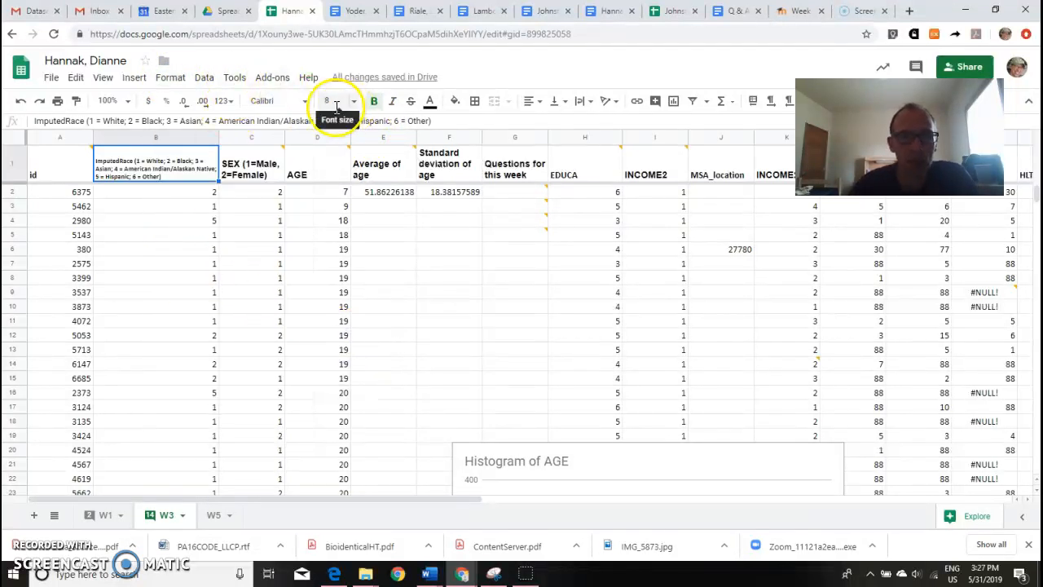
click(354, 101)
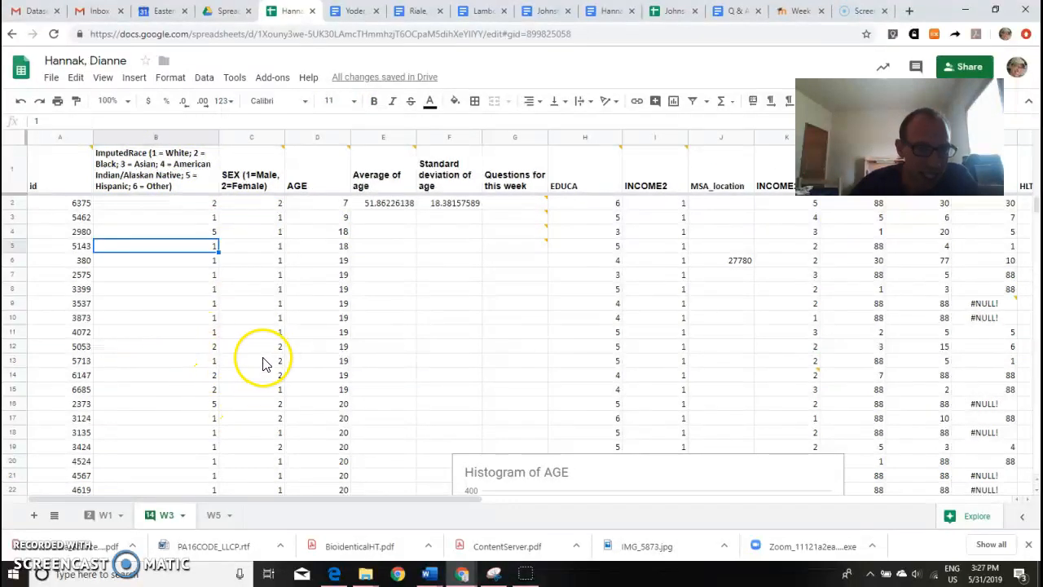
scroll(down, 3)
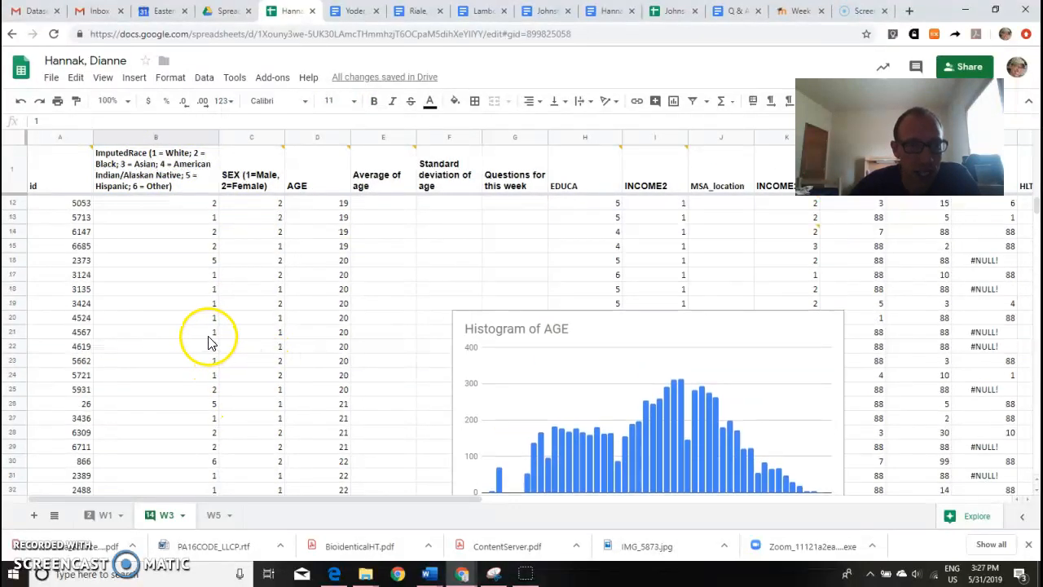
scroll(up, 3)
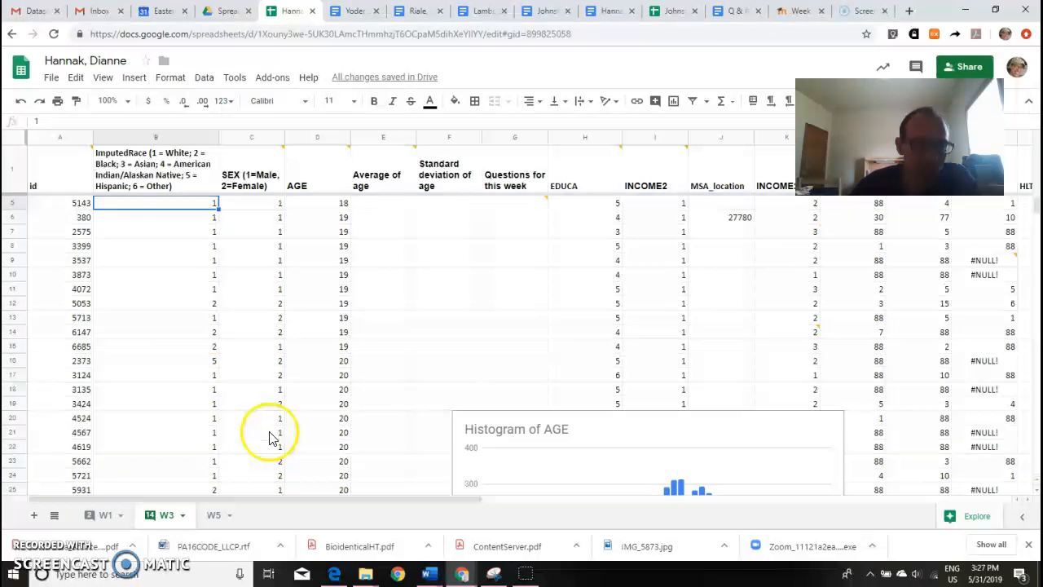
scroll(down, 3)
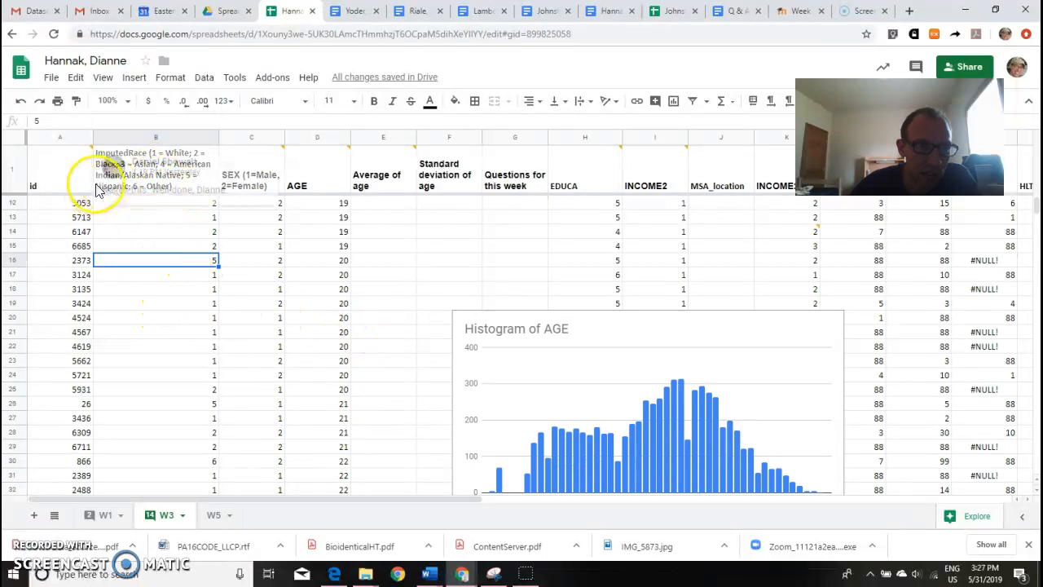
click(156, 460)
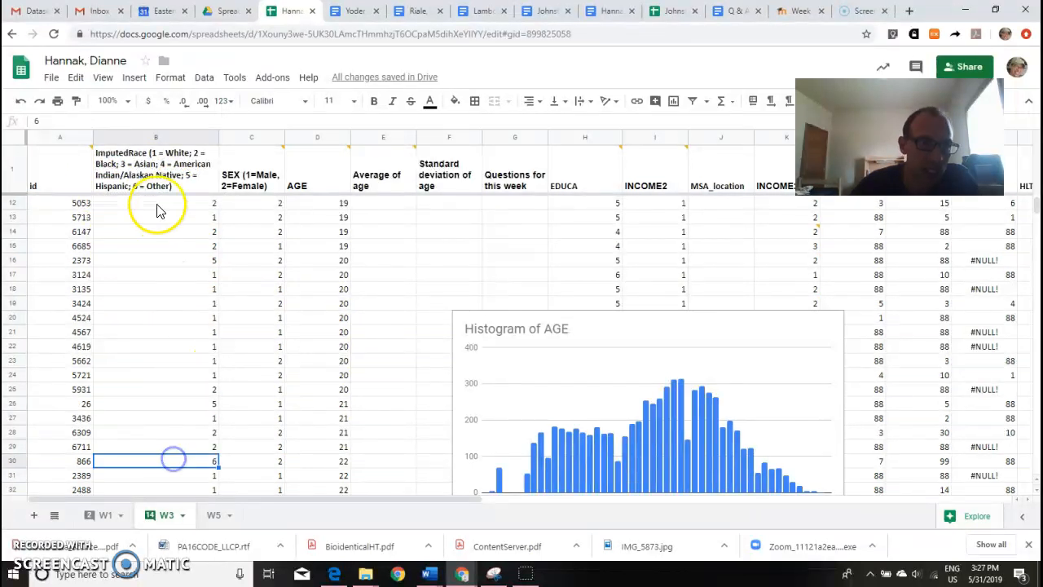
scroll(up, 3)
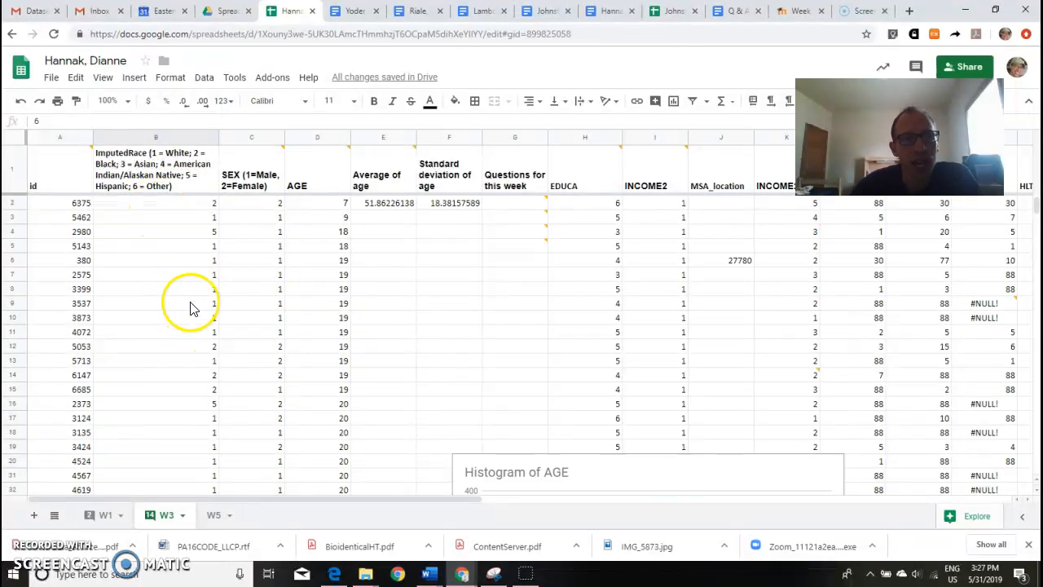
Insert a blank row above the first data row and select a cell in it.
click(13, 202)
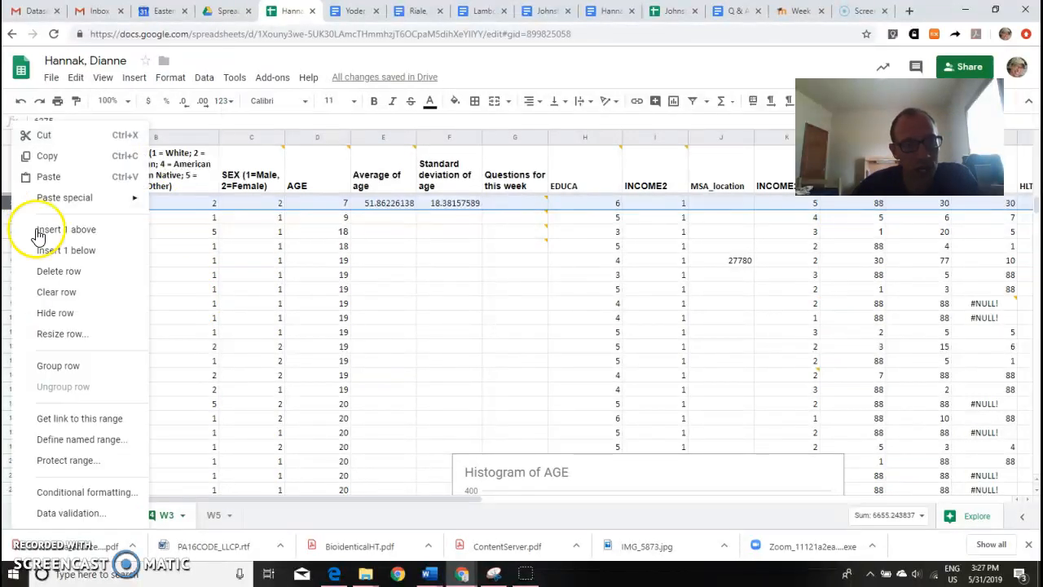
mouse_move(66, 229)
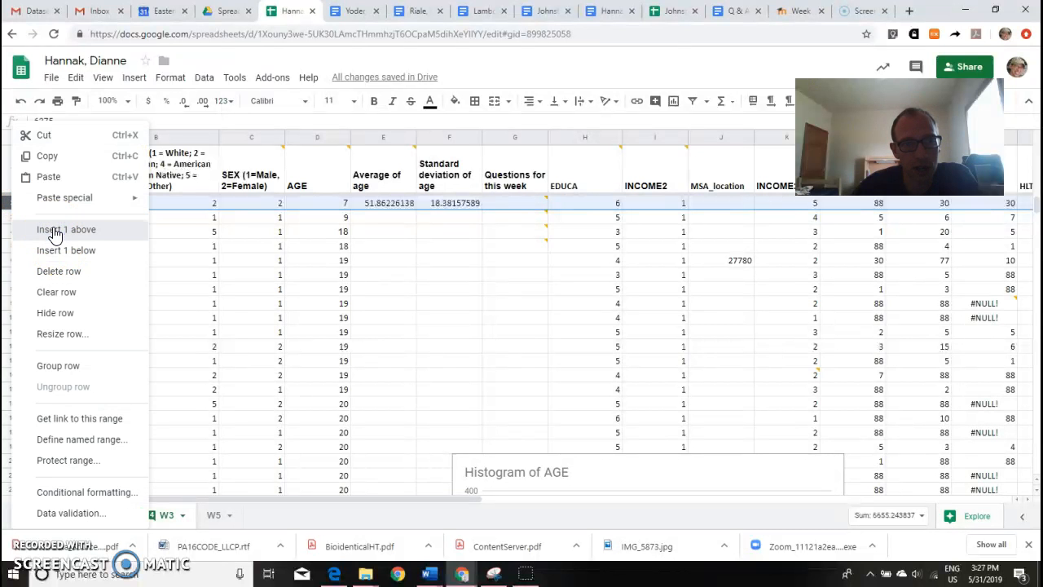
click(66, 229)
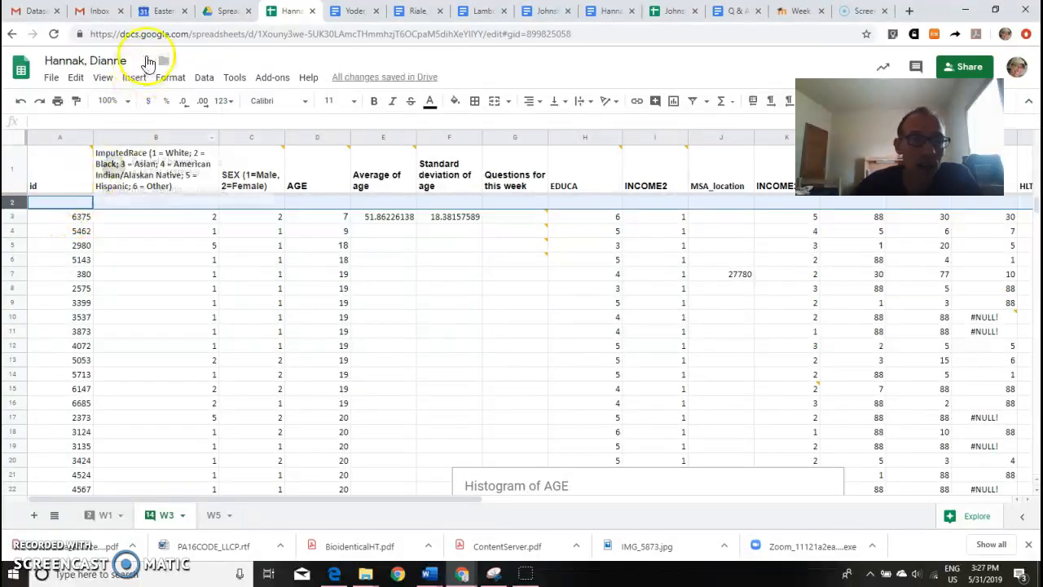
click(103, 77)
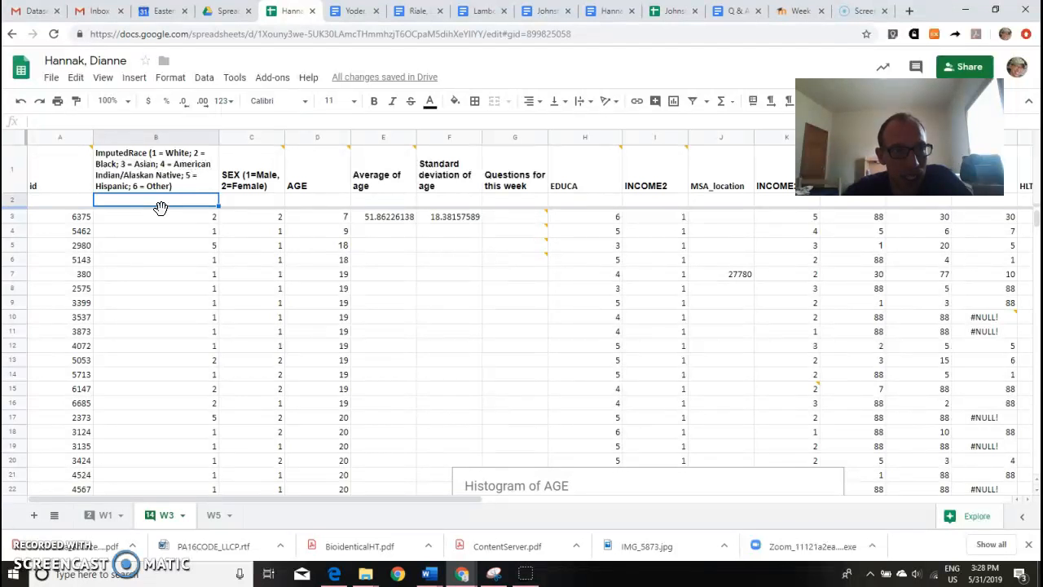
mouse_move(156, 227)
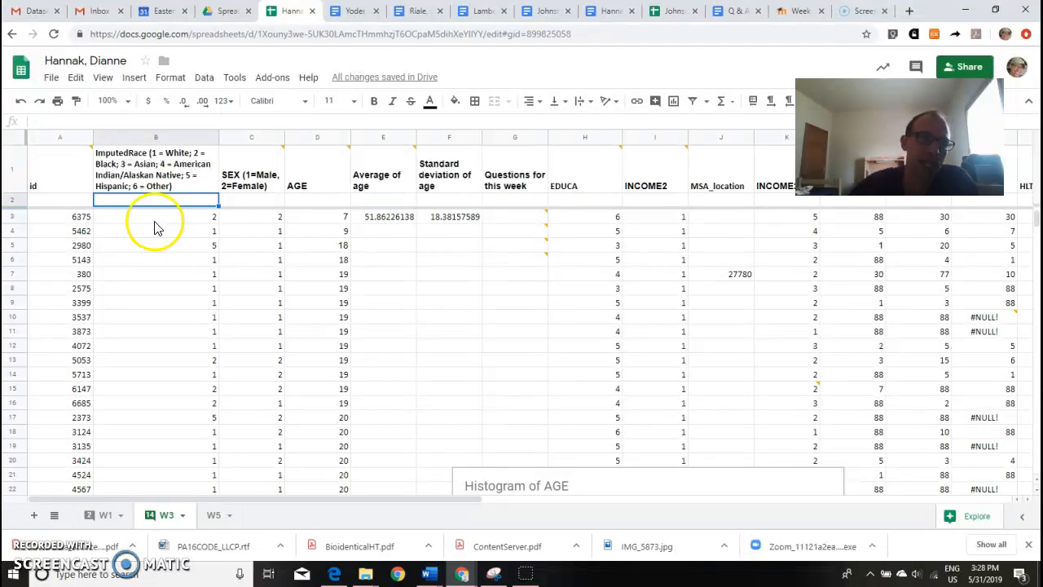